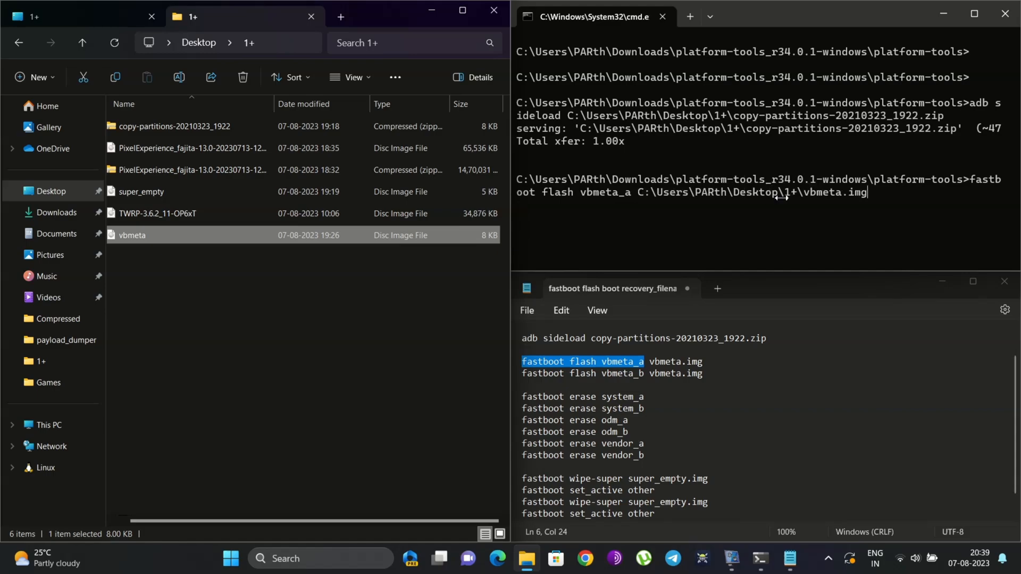
# Step: Flash vbmeta.img to vbmeta_a and vbmeta_b with fastboot, both finishing OKAY
pyautogui.press('Return')
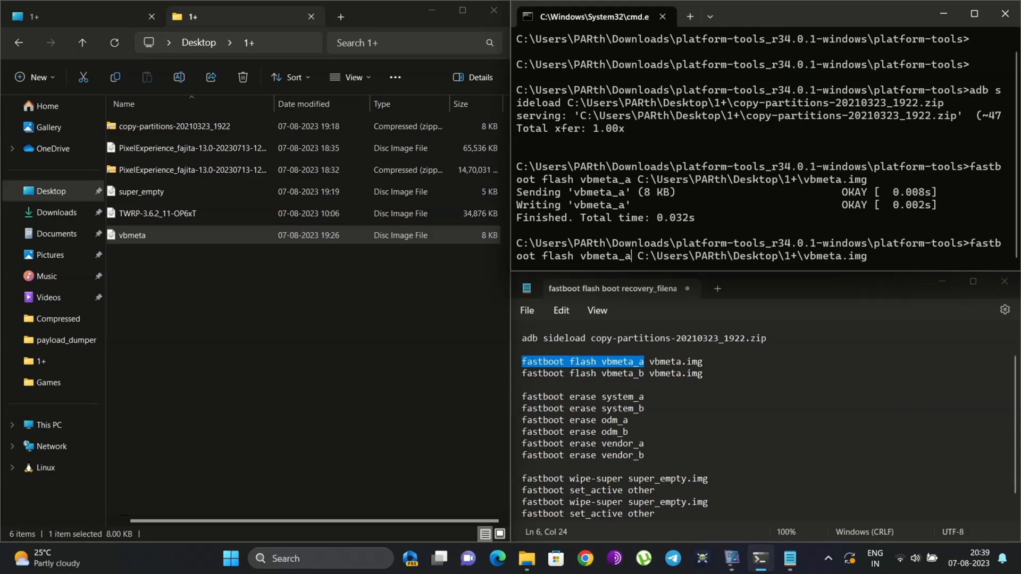
pyautogui.press('Return')
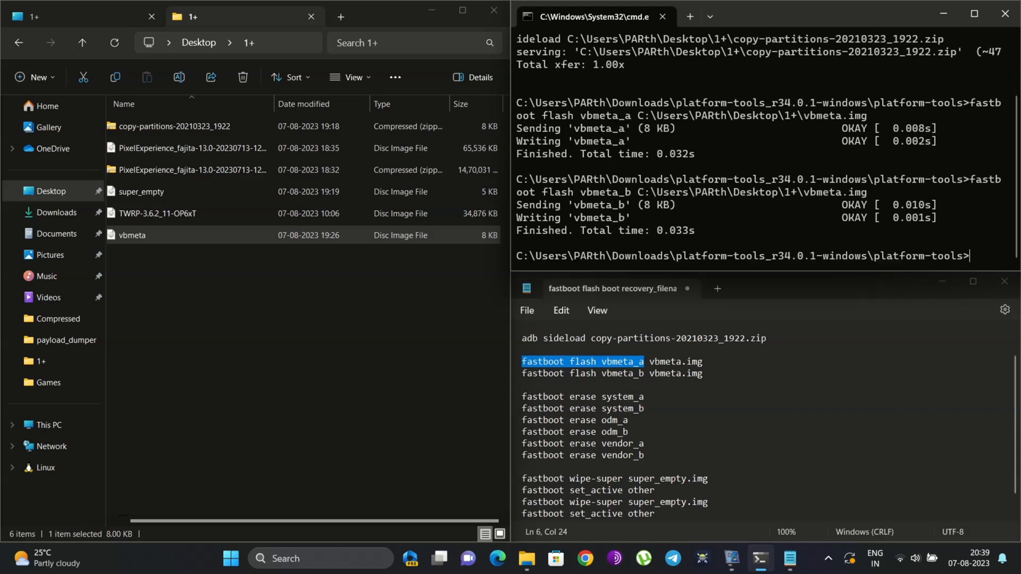
pyautogui.moveTo(546, 396)
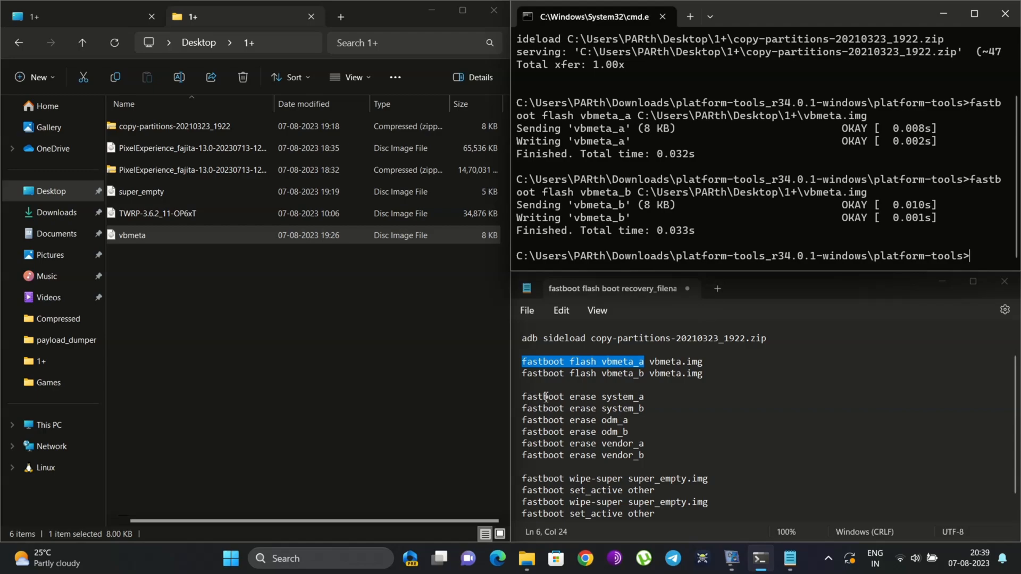
# Step: Run fastboot erase on system_a/b, odm_a/b and vendor_a/b from the Notepad commands
pyautogui.doubleClick(537, 396)
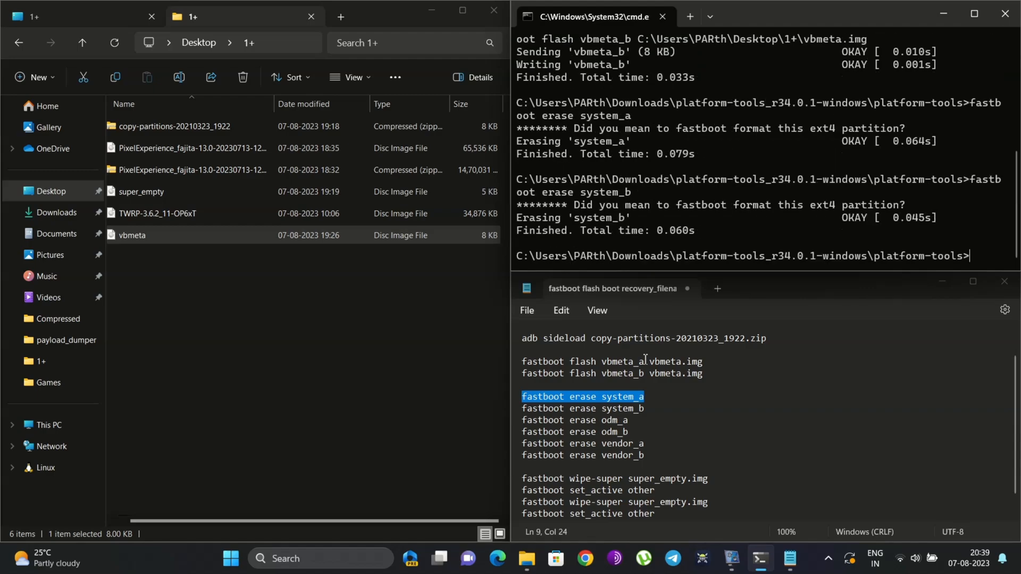
pyautogui.moveTo(645, 426)
pyautogui.write('fastboot erase odm_')
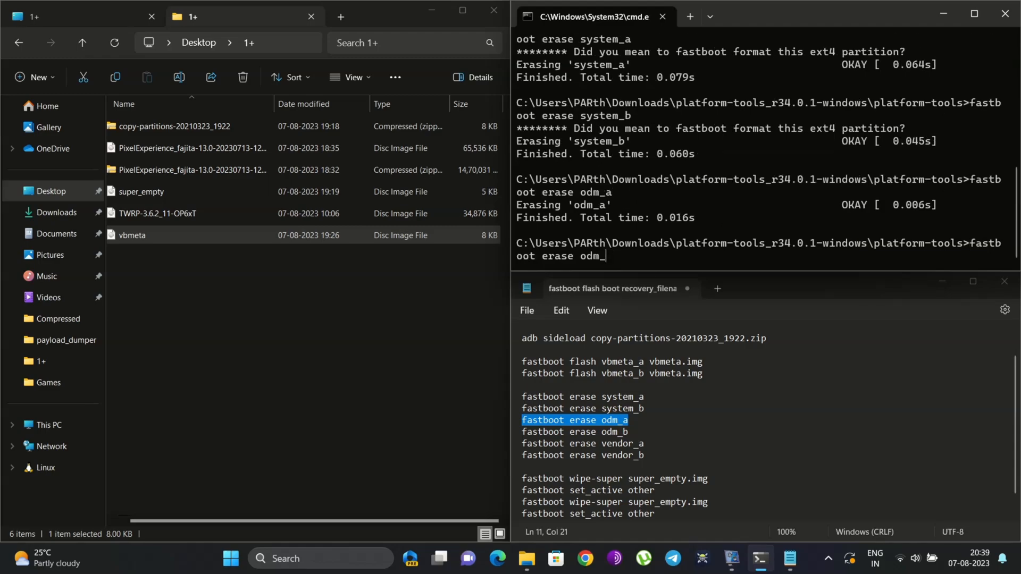
pyautogui.press('Return')
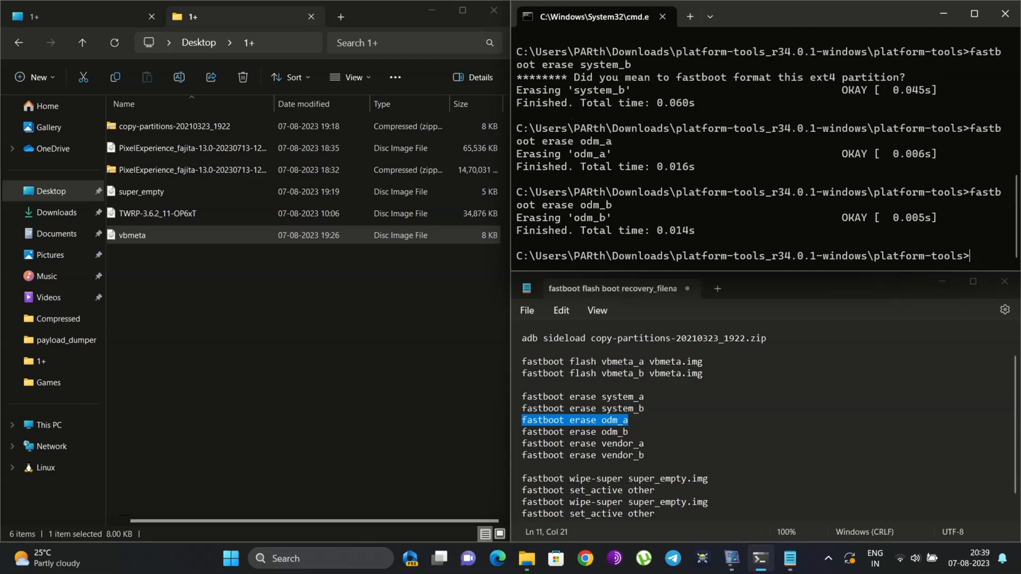
pyautogui.click(645, 443)
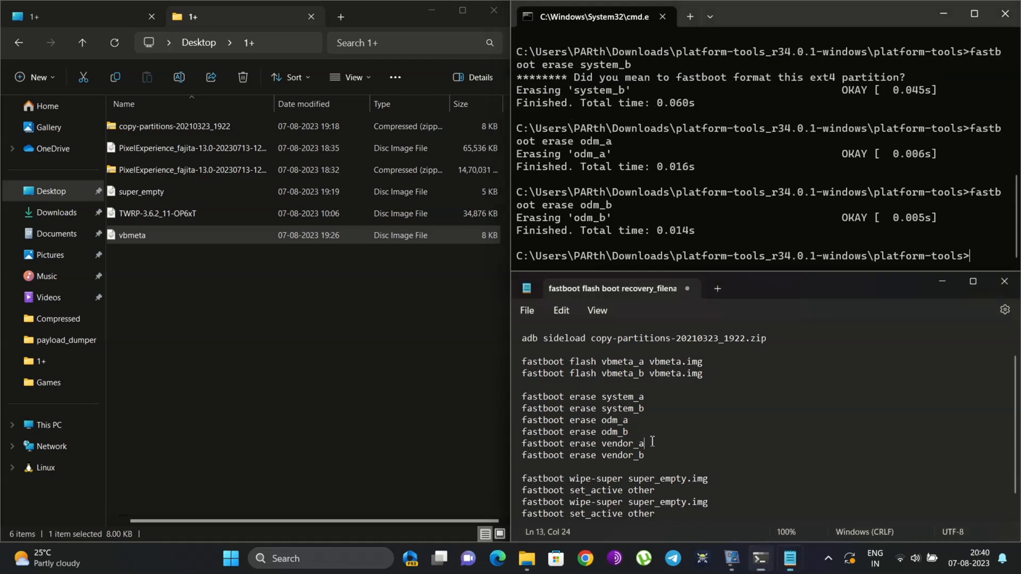
pyautogui.tripleClick(582, 444)
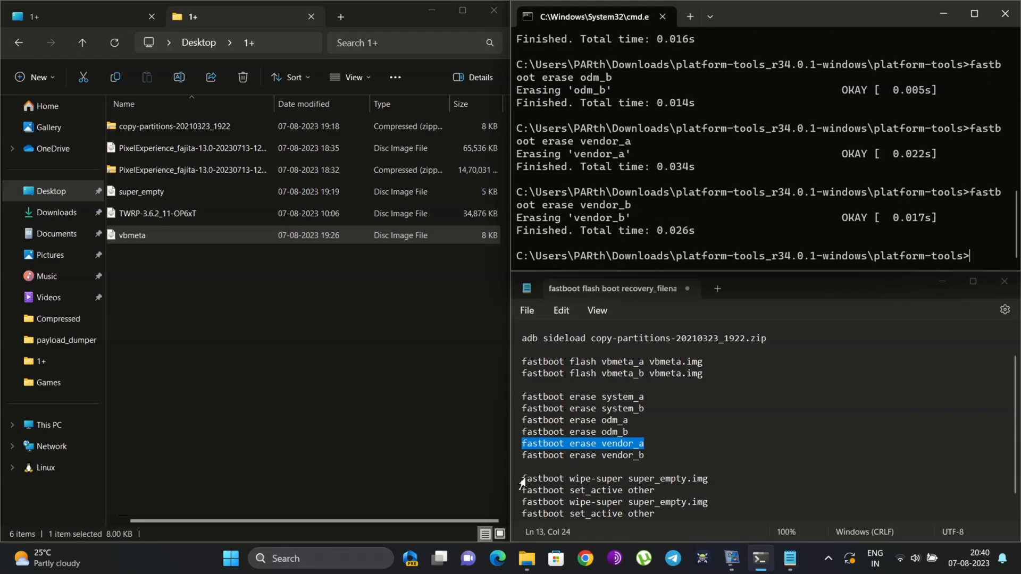
pyautogui.click(623, 477)
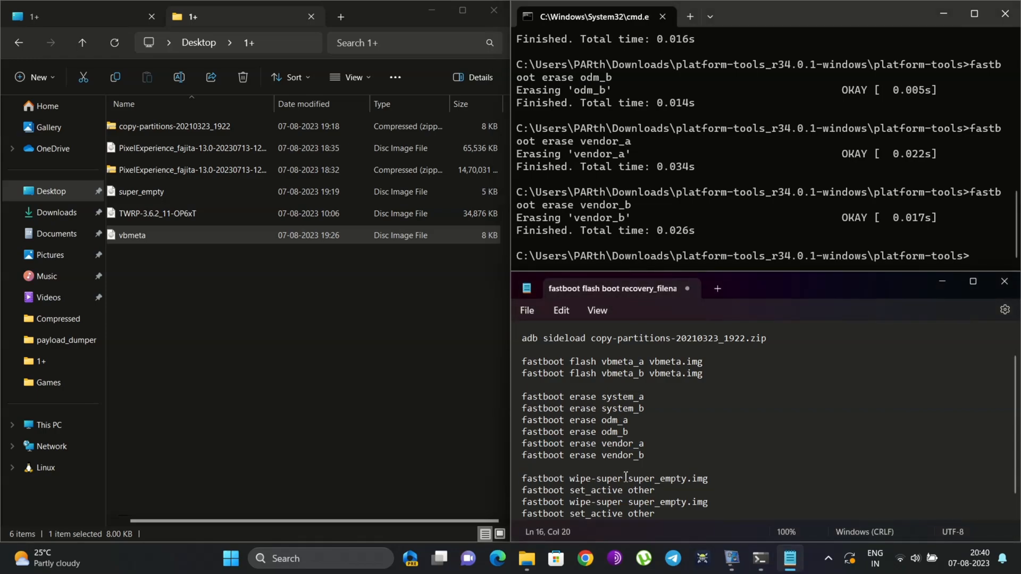
# Step: Run fastboot wipe-super super_empty.img and set_active other on both slots, ending on slot a
pyautogui.doubleClick(570, 478)
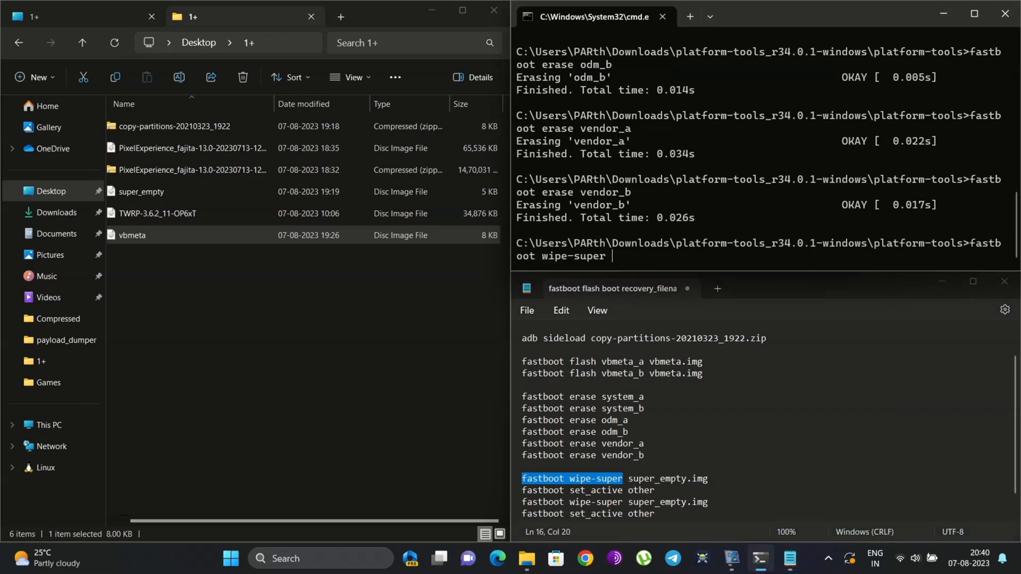
pyautogui.moveTo(246, 192)
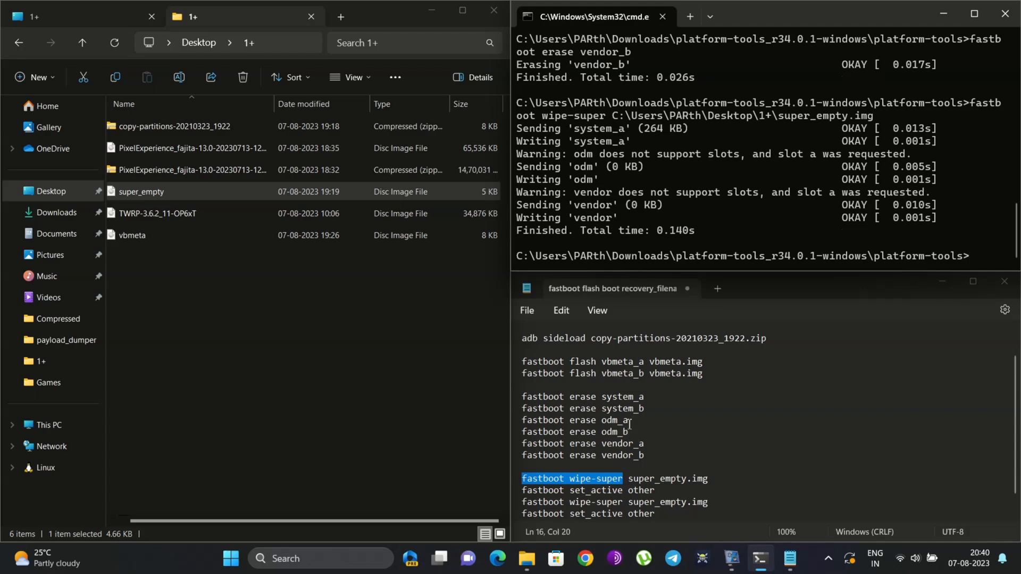
pyautogui.moveTo(660, 491)
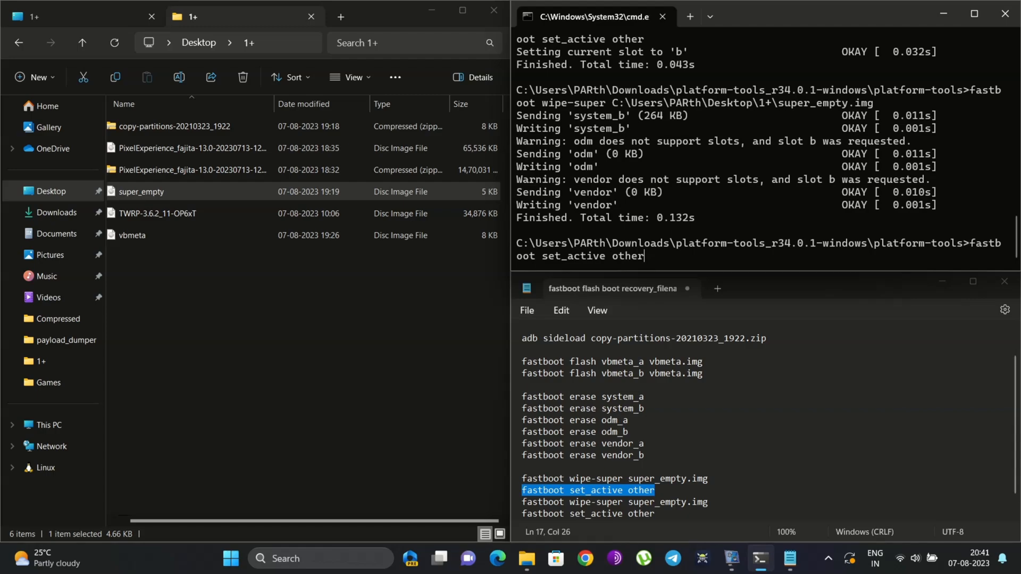
pyautogui.press('Return')
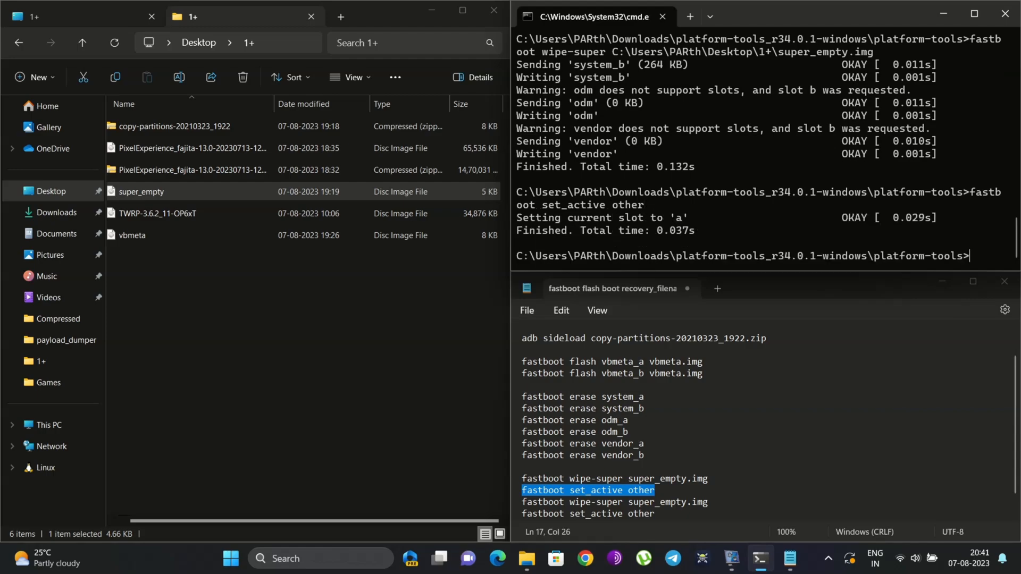
pyautogui.scroll(-3)
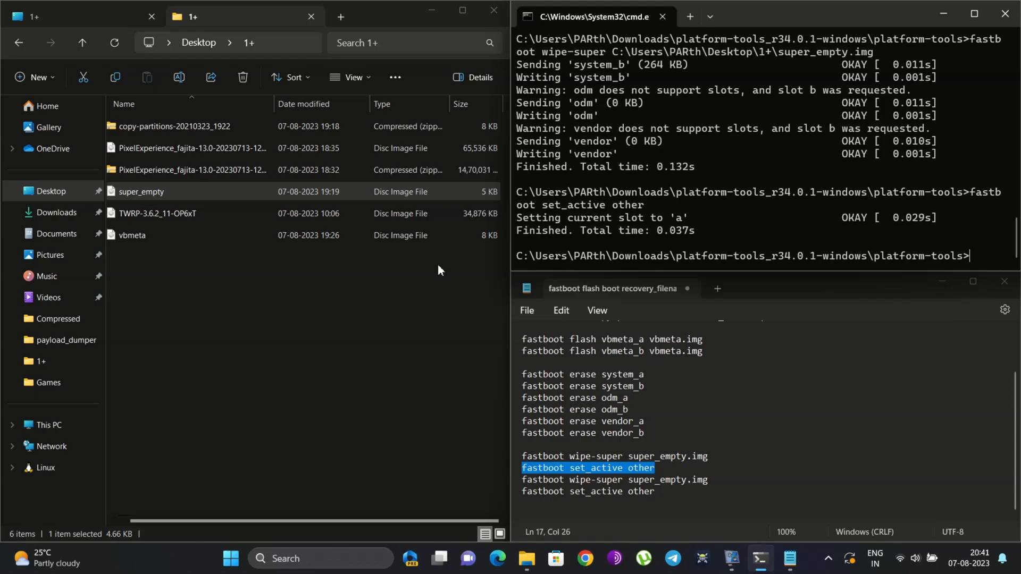
pyautogui.moveTo(965, 233)
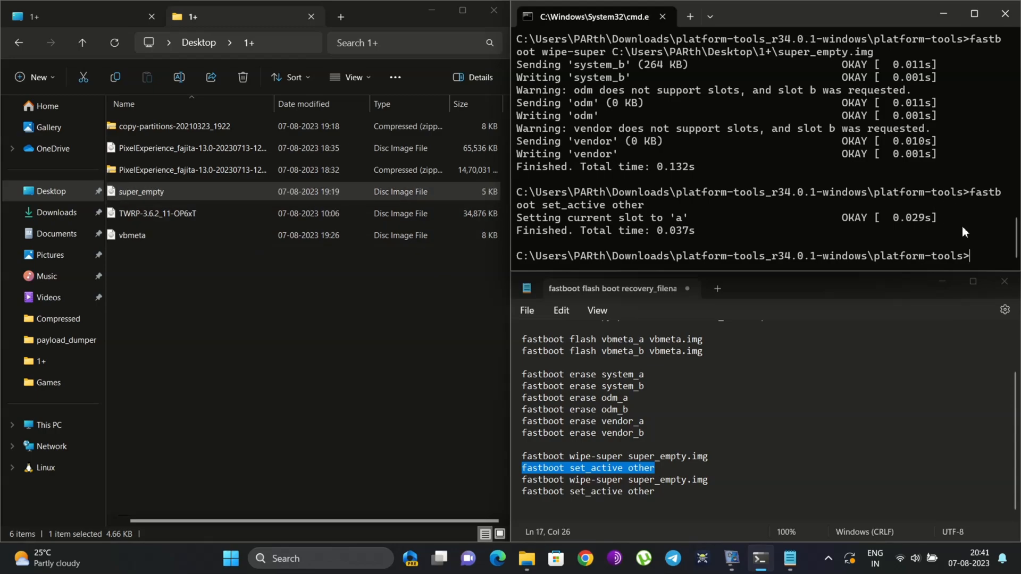
# Step: Run 'adb sideload' with the PixelExperience zip and maximize the Command Prompt window
pyautogui.write('adb sideloda')
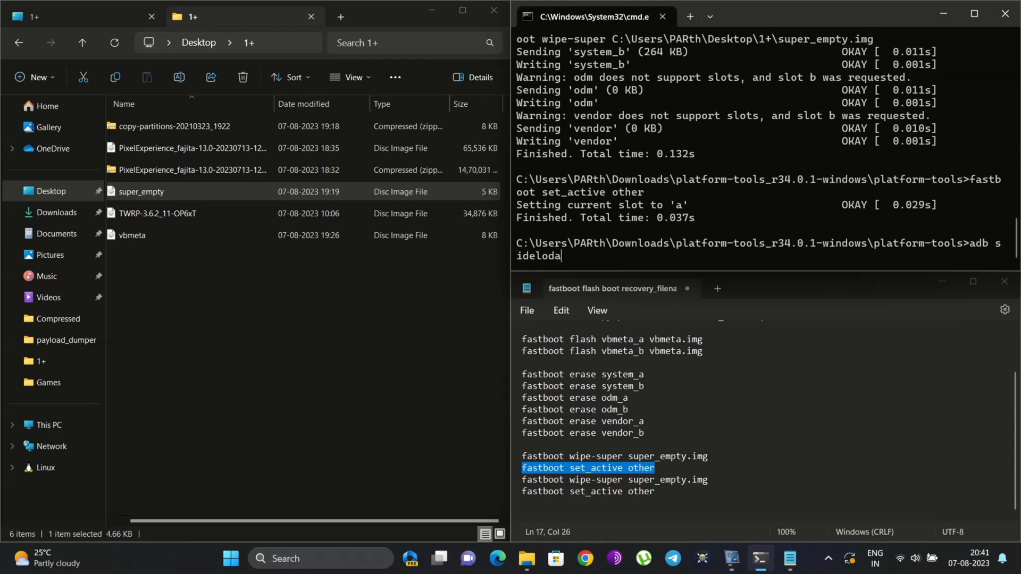
pyautogui.press('Backspace')
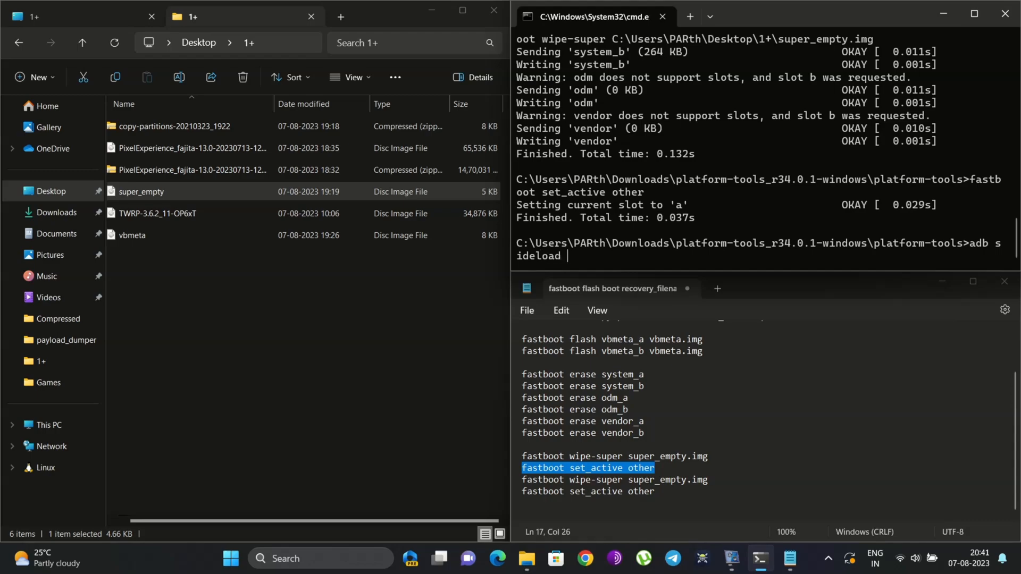
pyautogui.moveTo(326, 57)
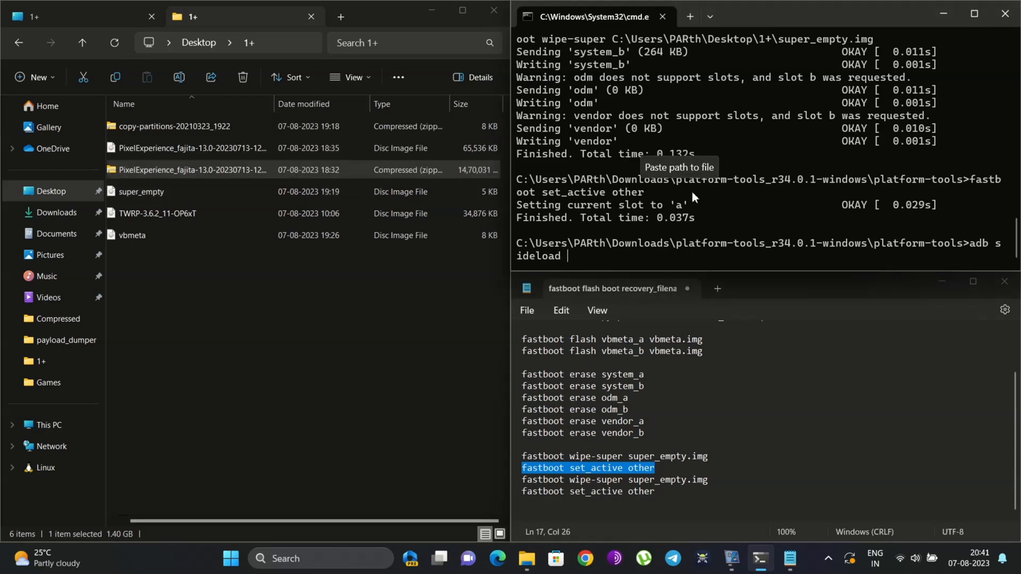
pyautogui.press('Return')
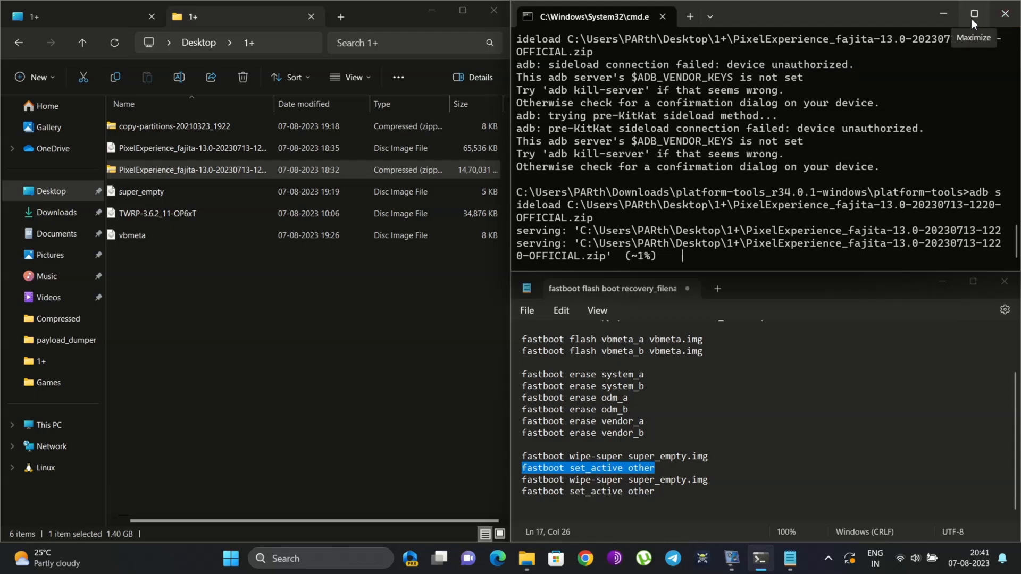
pyautogui.click(974, 14)
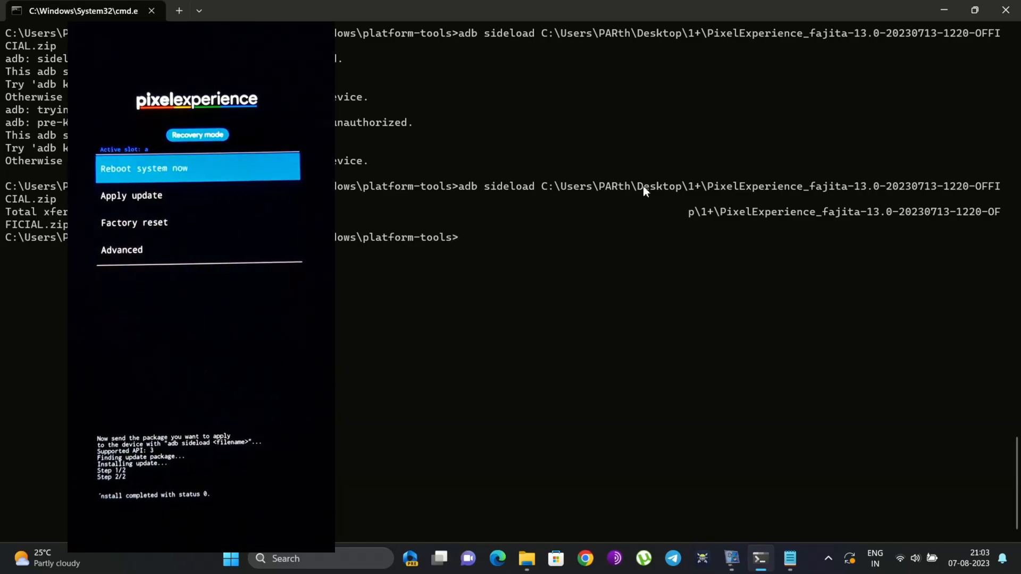
# Step: Reboot the phone from recovery into Pixel Experience, reaching the Welcome setup screen
pyautogui.click(198, 168)
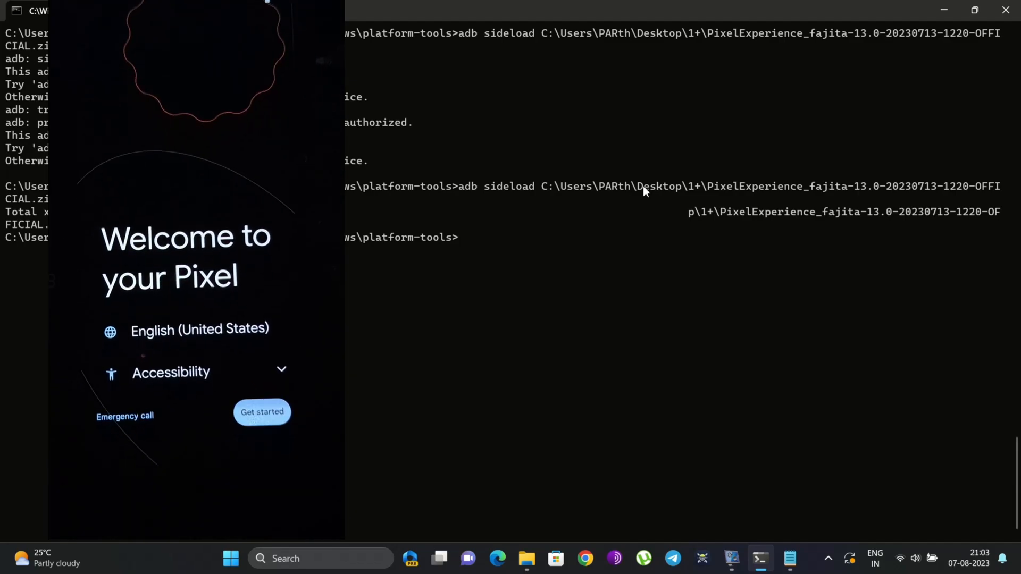
pyautogui.click(262, 412)
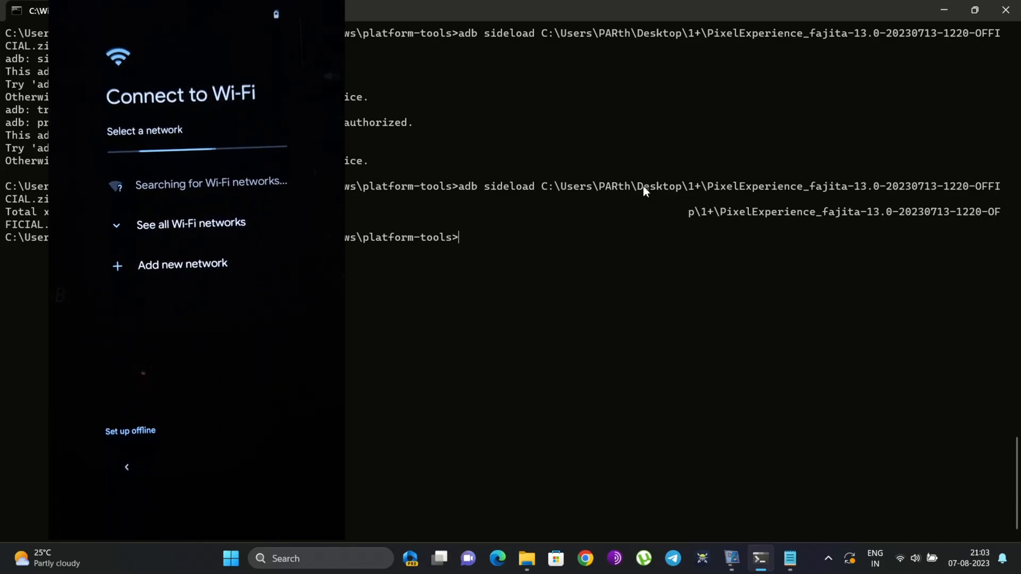